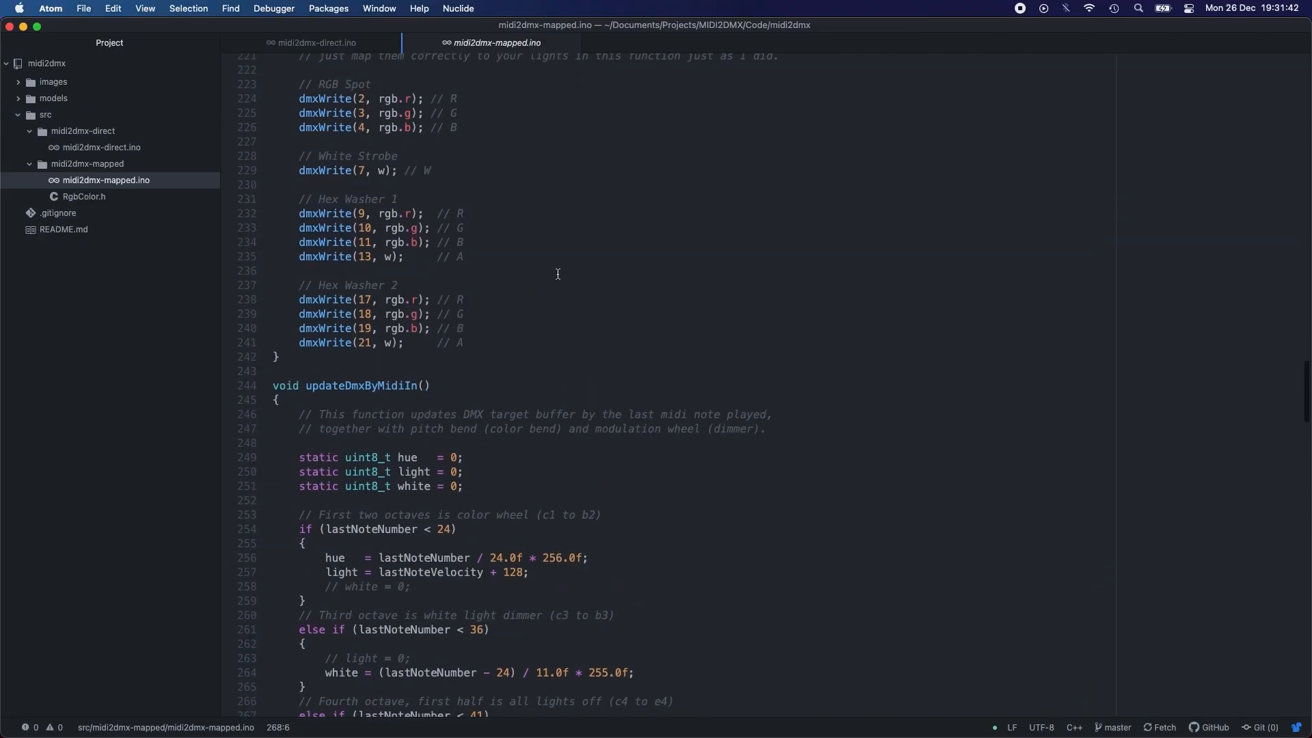
{"action": "scroll", "scroll_direction": "up", "scroll_amount": 3}
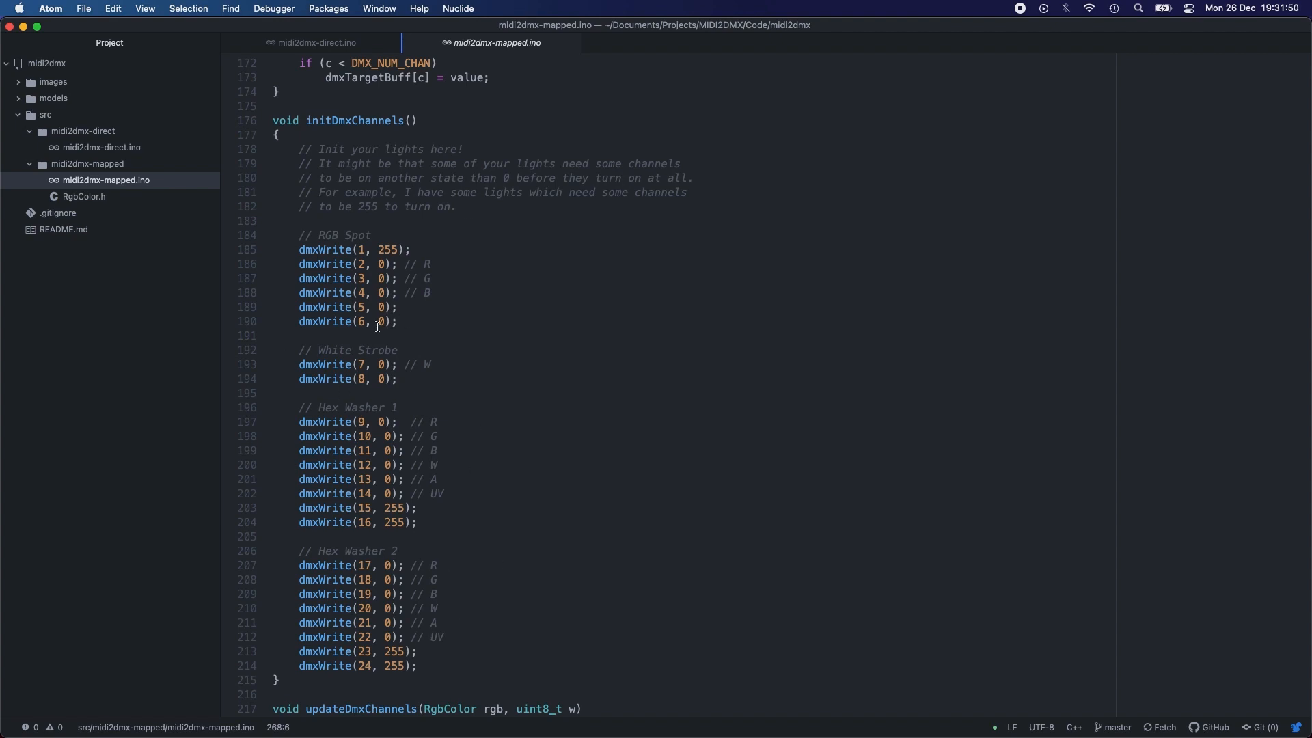
{"action": "scroll", "scroll_direction": "down", "scroll_amount": 3}
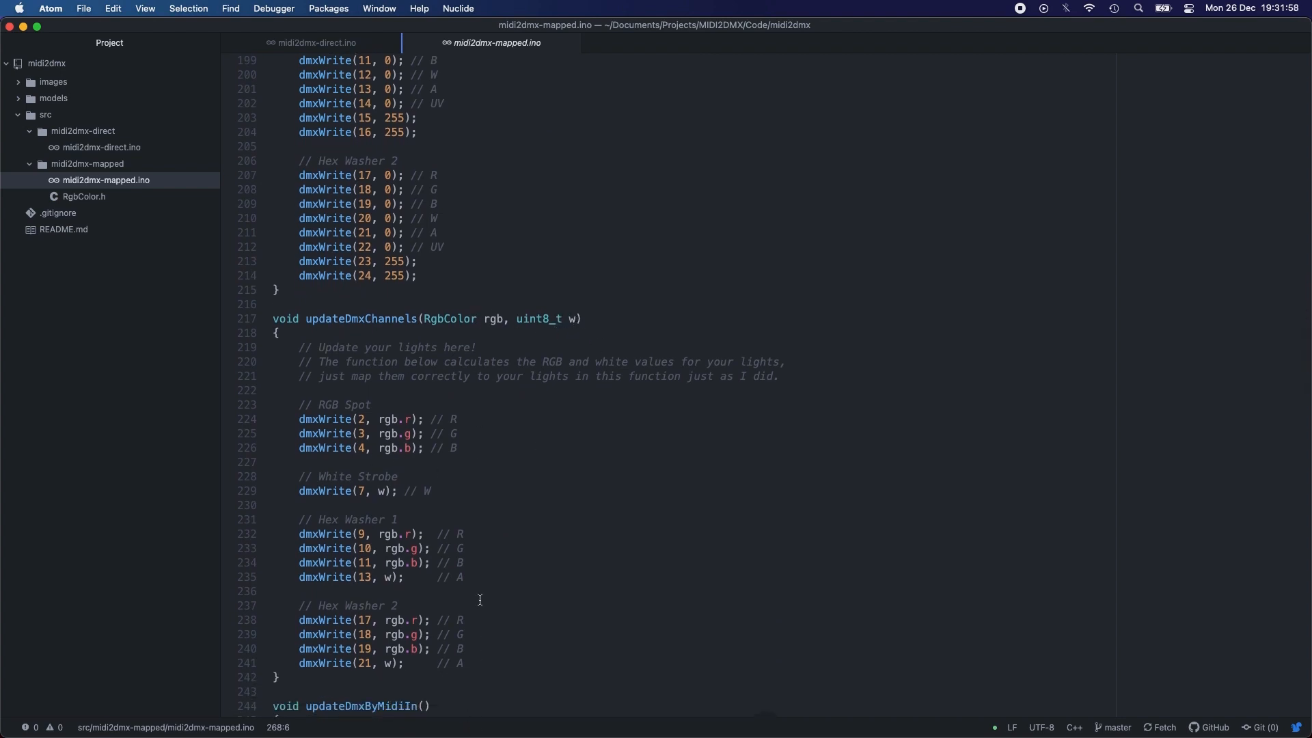
{"action": "scroll", "scroll_direction": "down", "scroll_amount": 3}
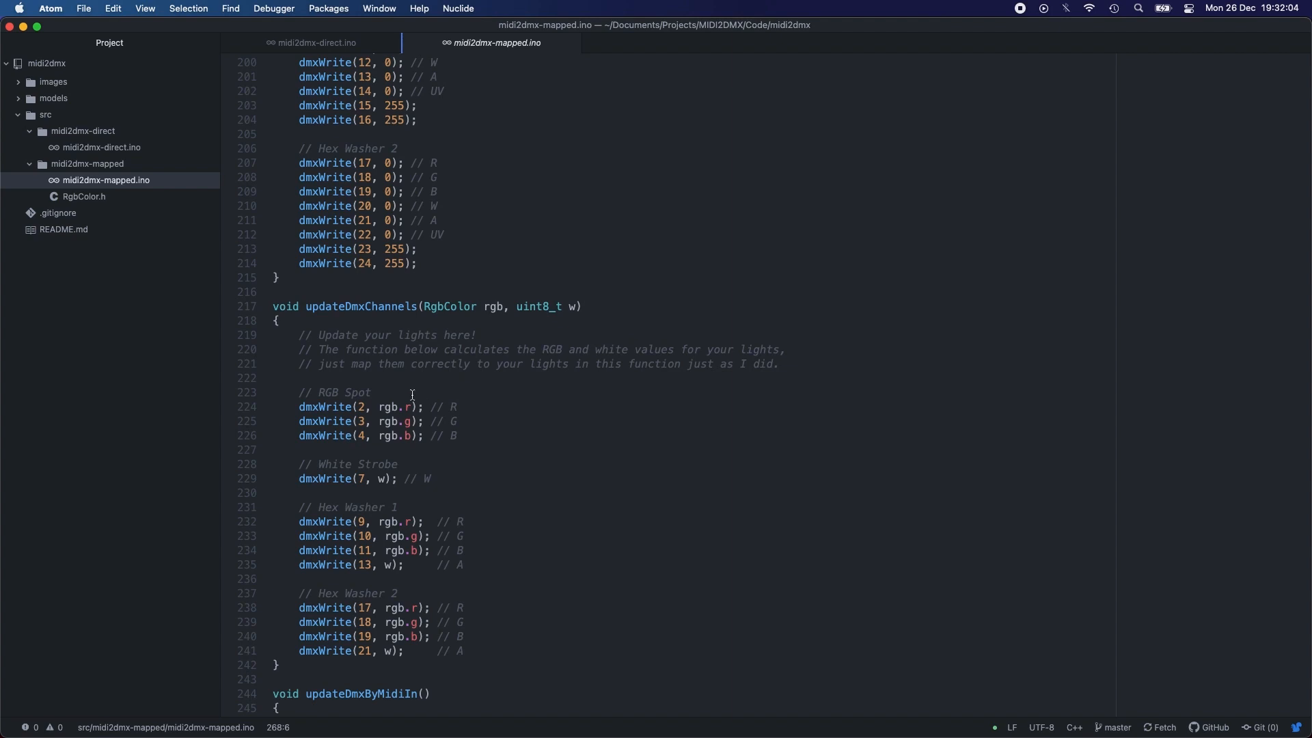
{"action": "mouse_move", "coordinate": [443, 650]}
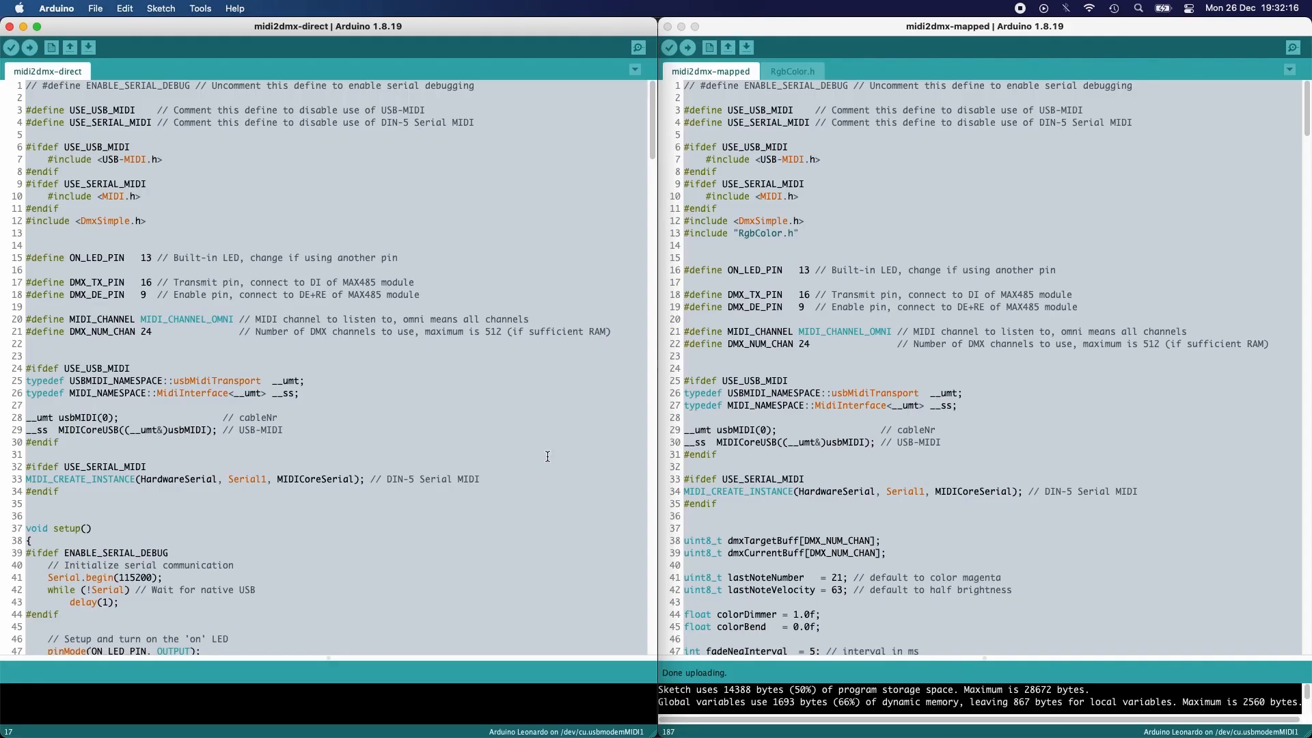
{"action": "mouse_move", "coordinate": [405, 297]}
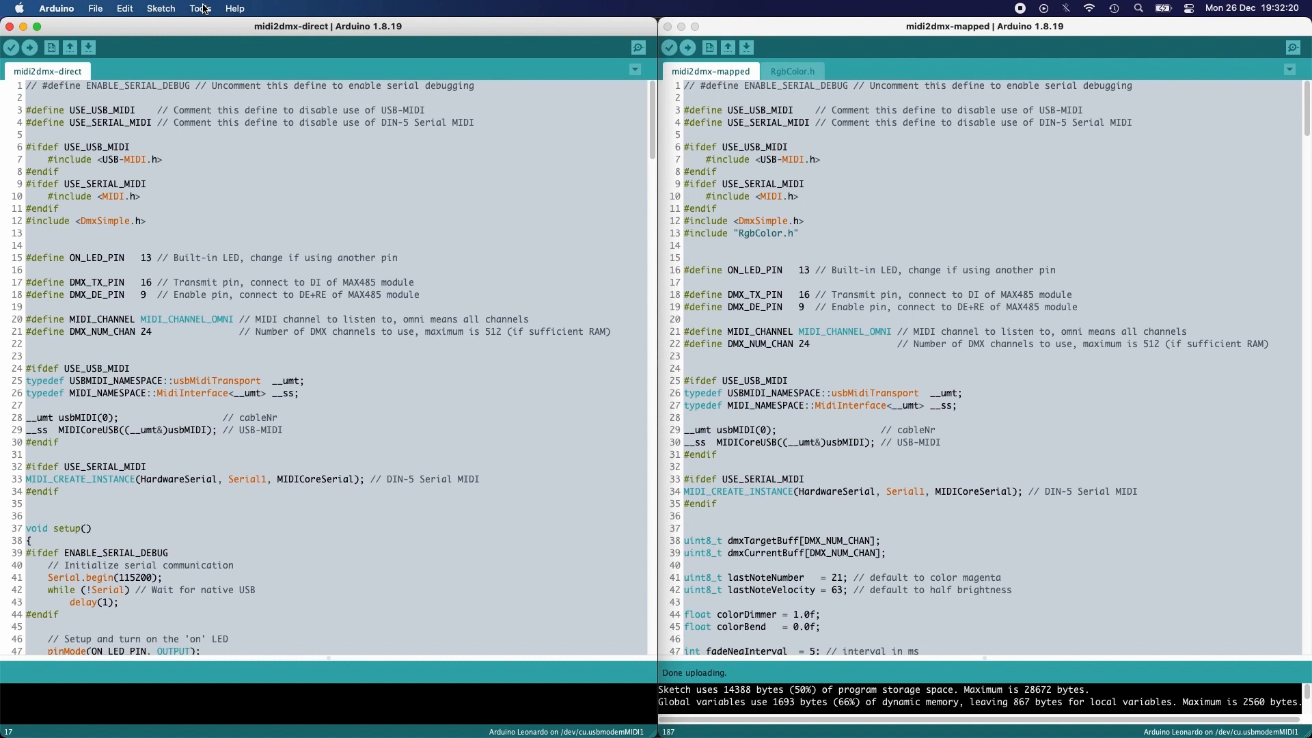
{"action": "left_click", "coordinate": [199, 8]}
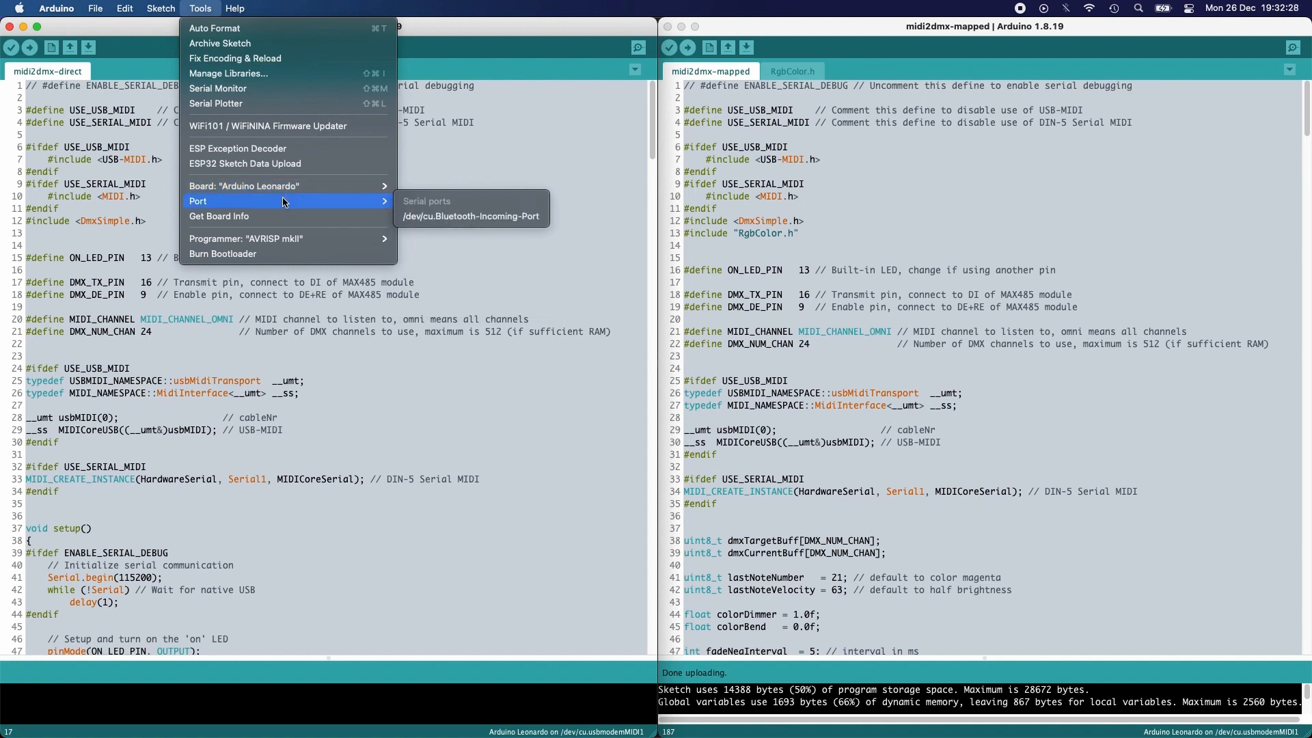
{"action": "mouse_move", "coordinate": [295, 201]}
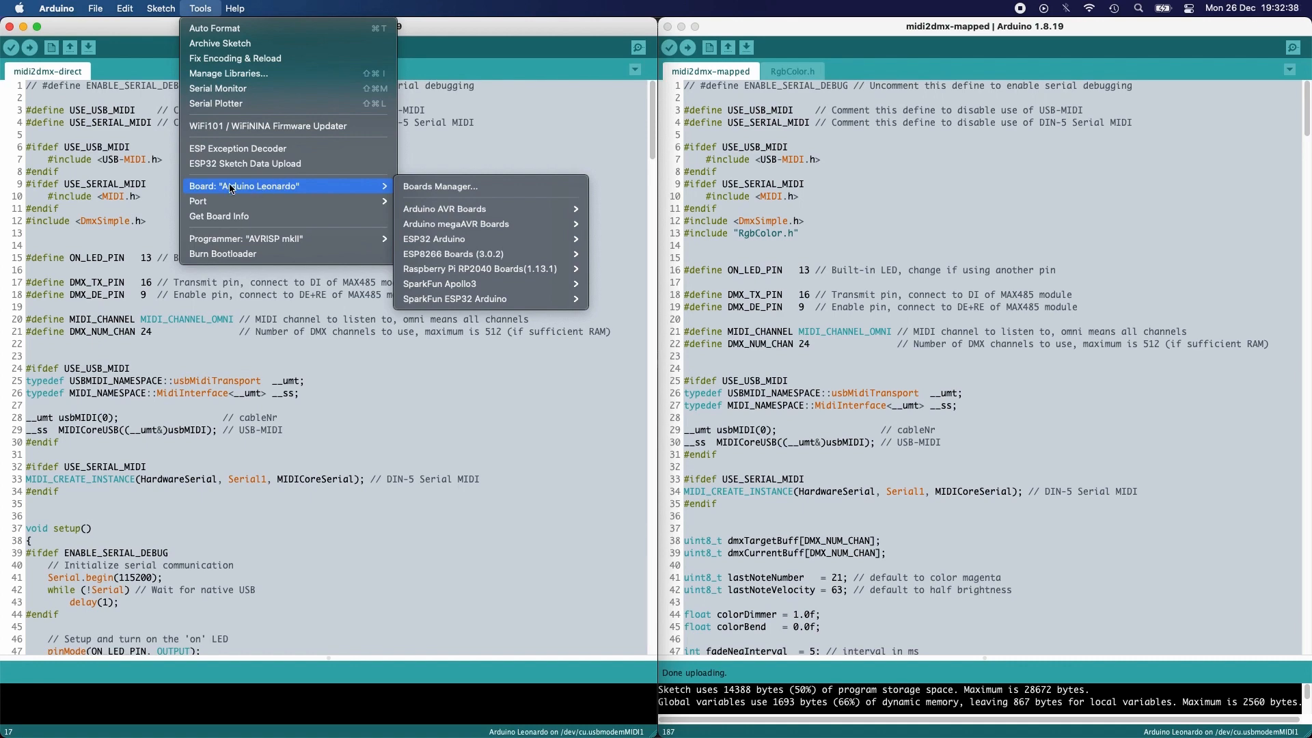
{"action": "left_click", "coordinate": [620, 416]}
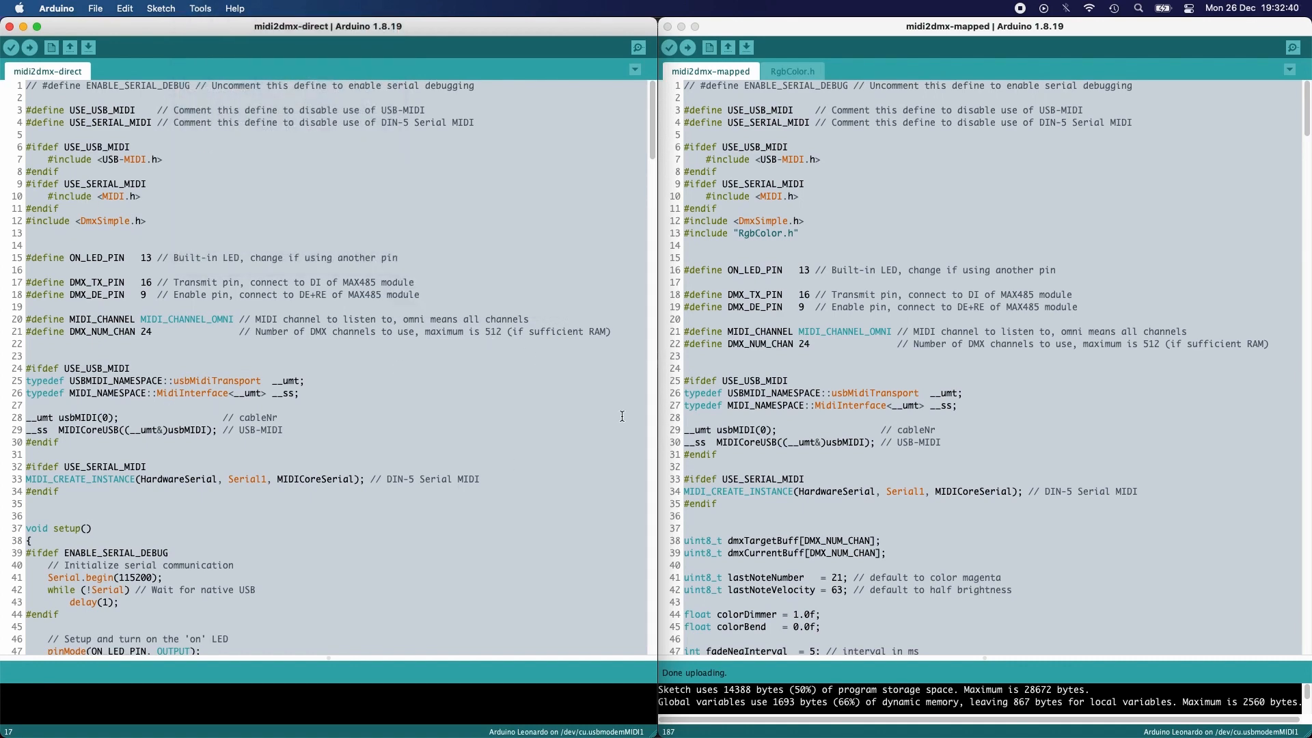